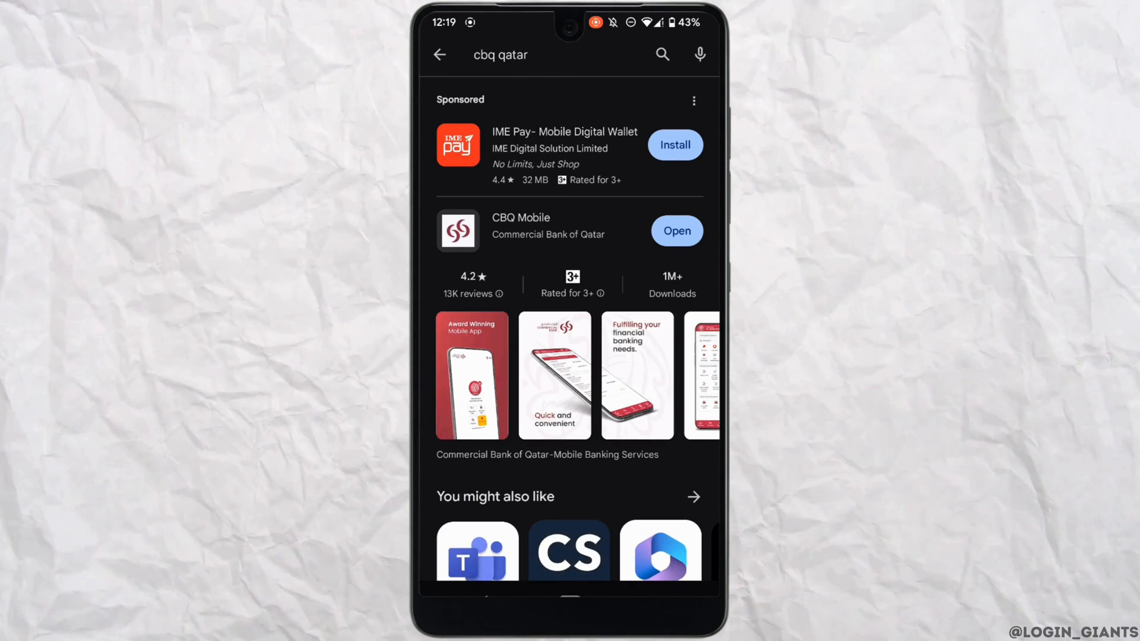
# Open CBQ Mobile from the 'cbq qatar' Play Store search results.
pyautogui.click(676, 231)
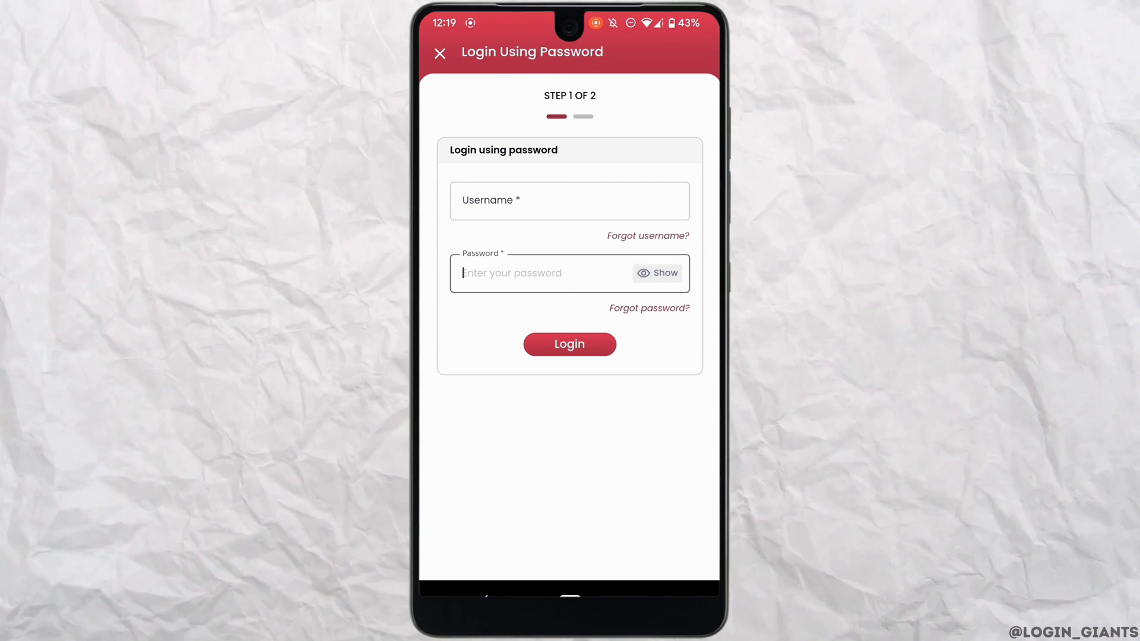